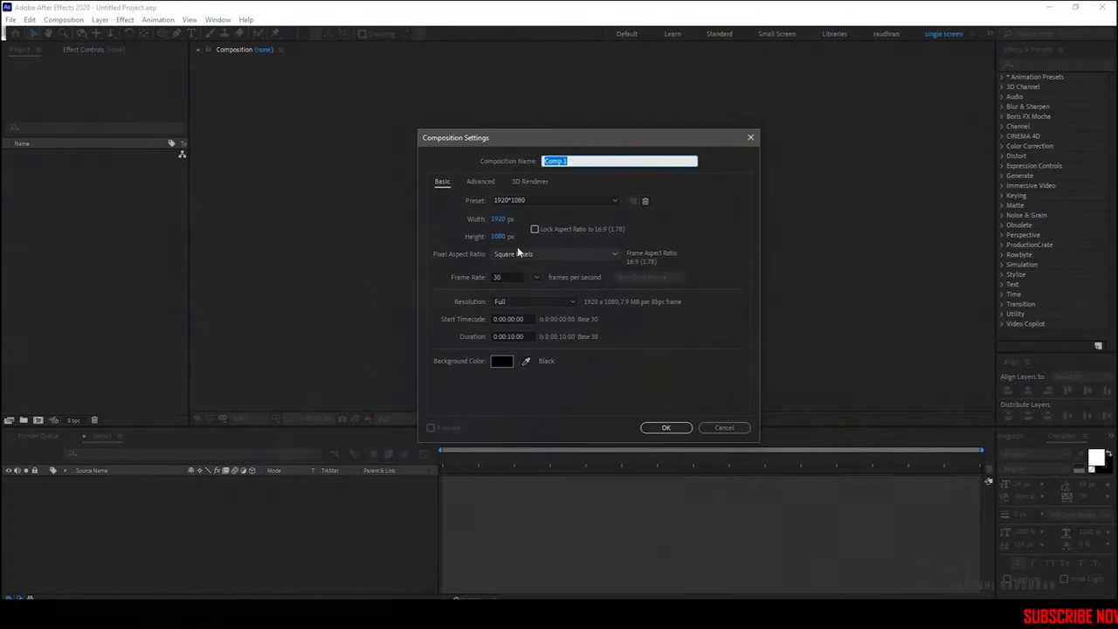
- Name the new 1920×1080 composition 'main' and create it
type("m")
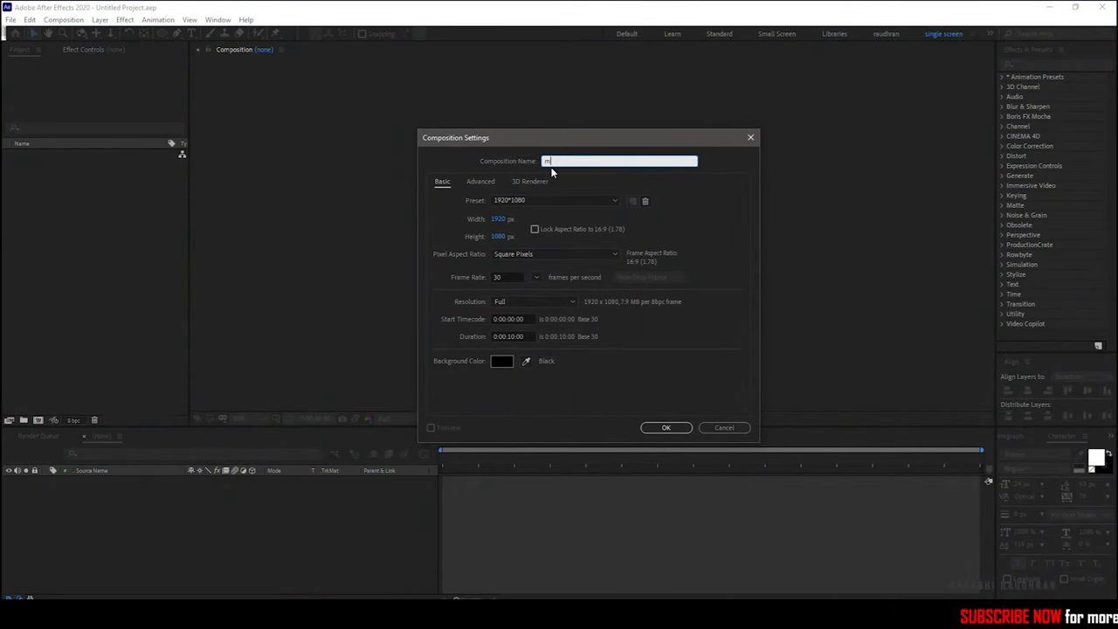
type("ain")
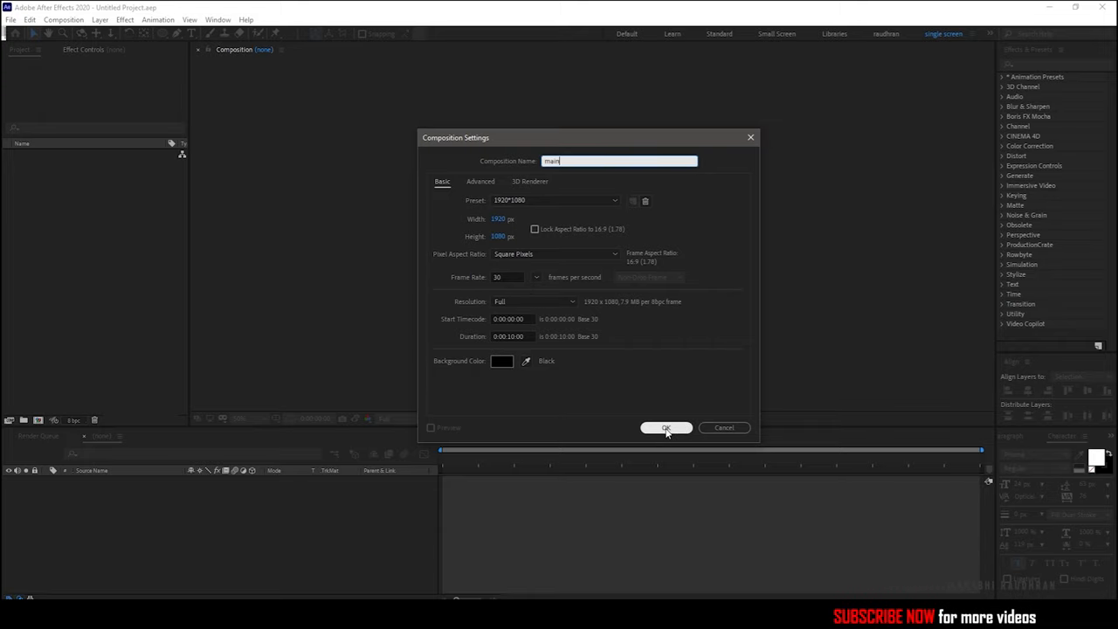
left_click(667, 426)
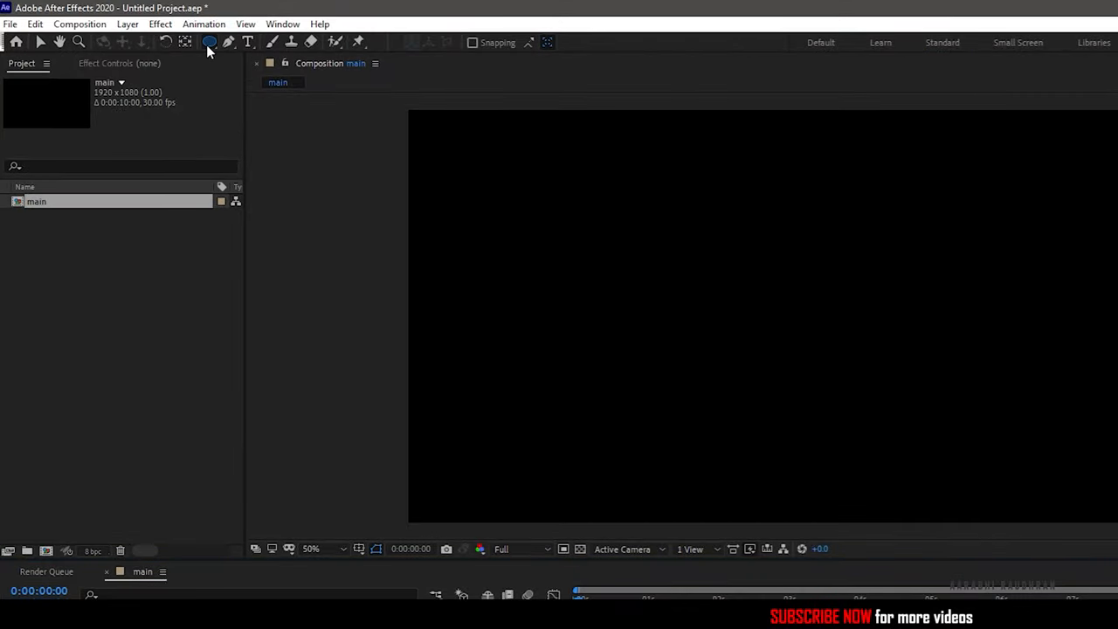
- Draw a lime-green circle with the Ellipse tool and keyframe its Position to a new spot
left_click(209, 42)
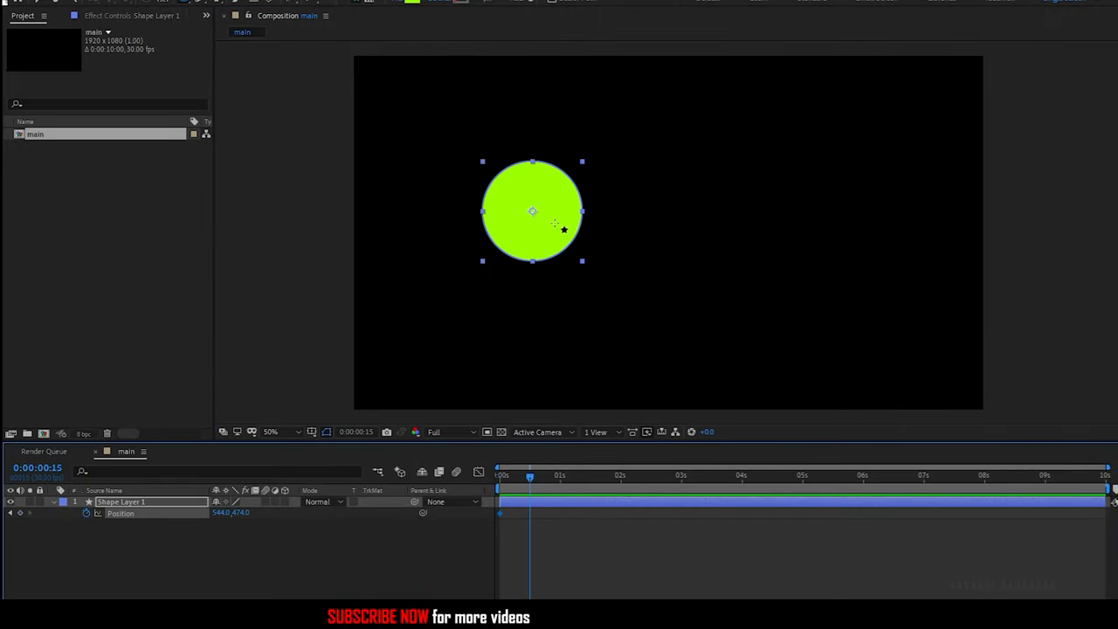
left_click_drag(531, 210, 531, 356)
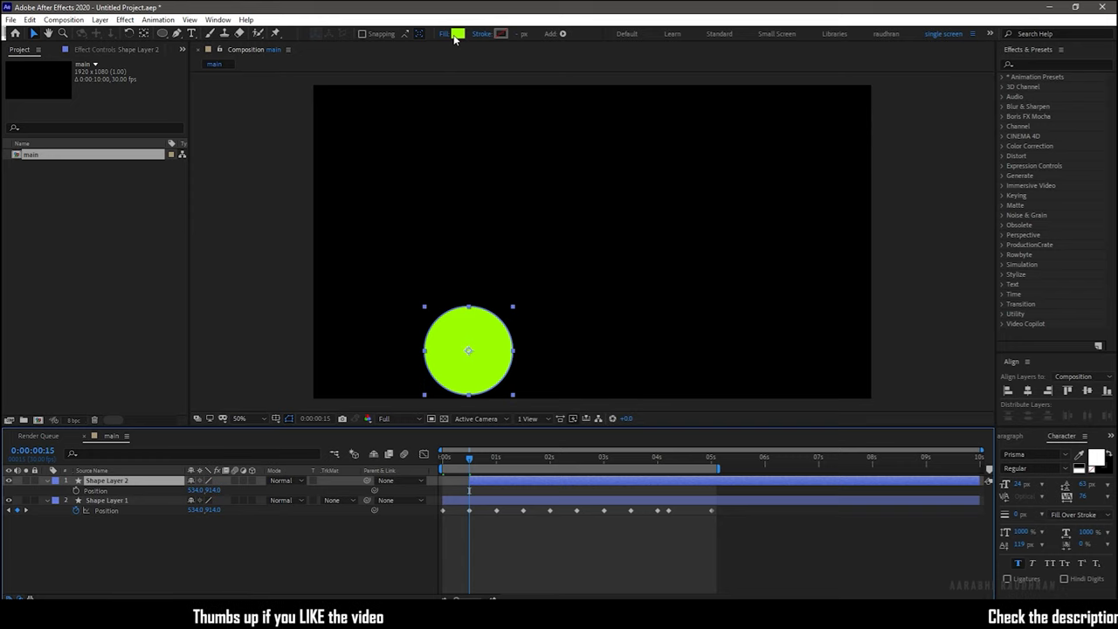
- Recolour the duplicated circle white and keyframe it to a new position
left_click(457, 34)
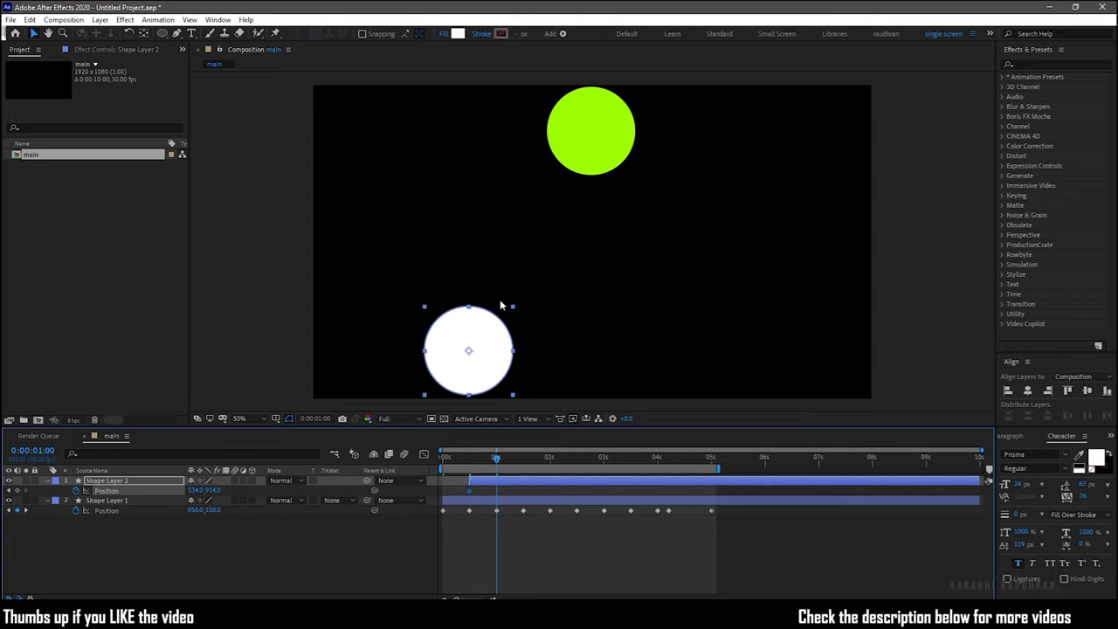
left_click_drag(468, 350, 804, 339)
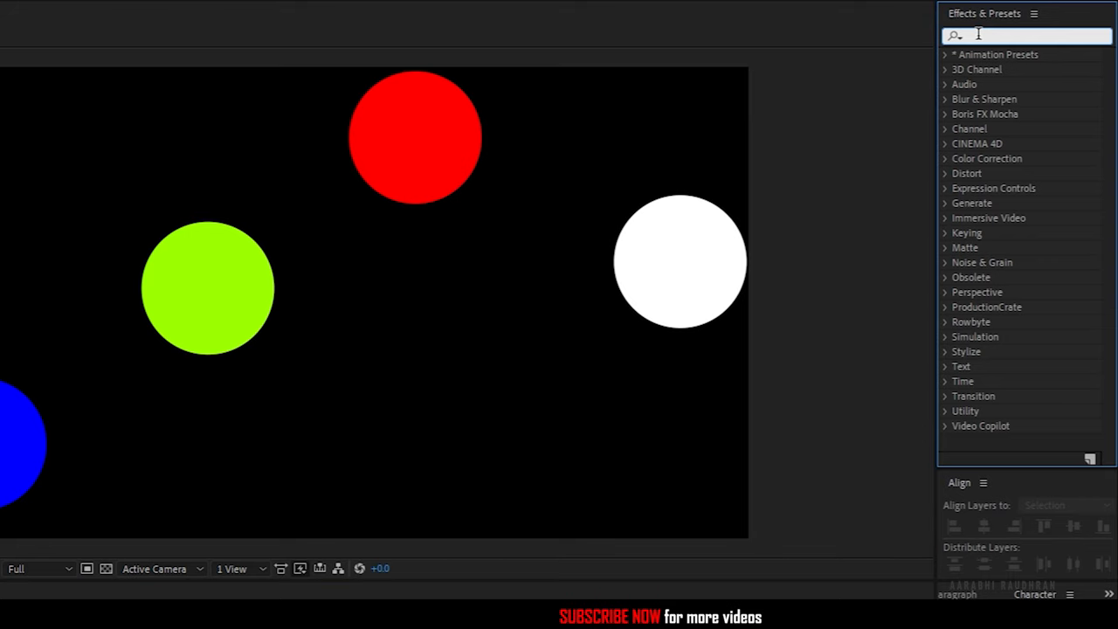
- Apply Gaussian Blur with Blurriness 50 to the adjustment layer over the circles
type("gauss")
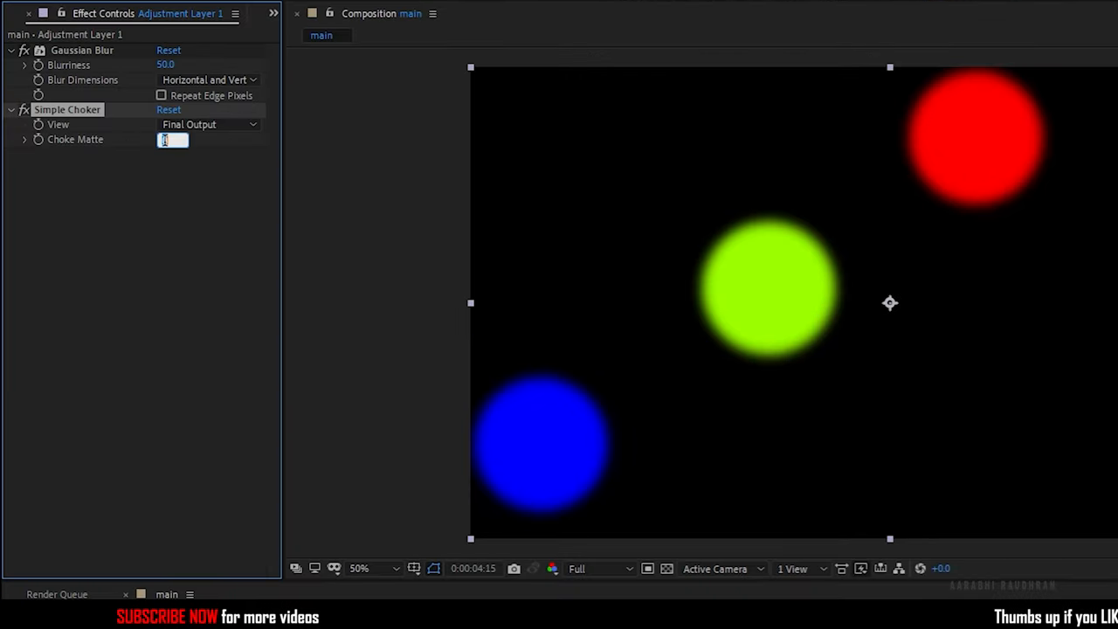
type("50.00")
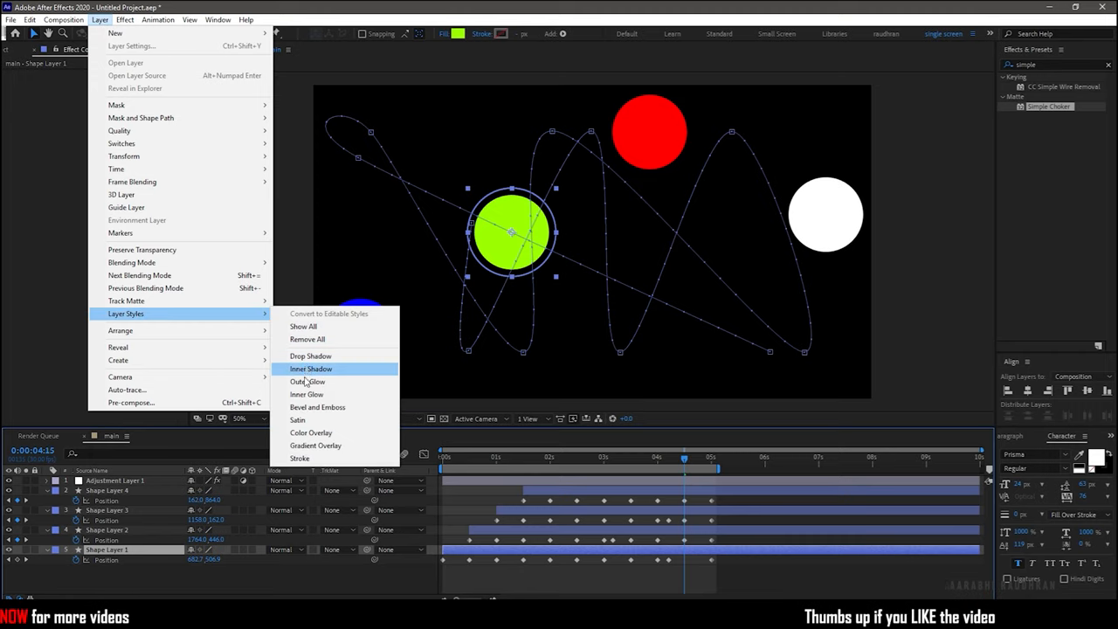
- Give the green circle an Inner Shadow style and set its angle, distance and size values
left_click(311, 367)
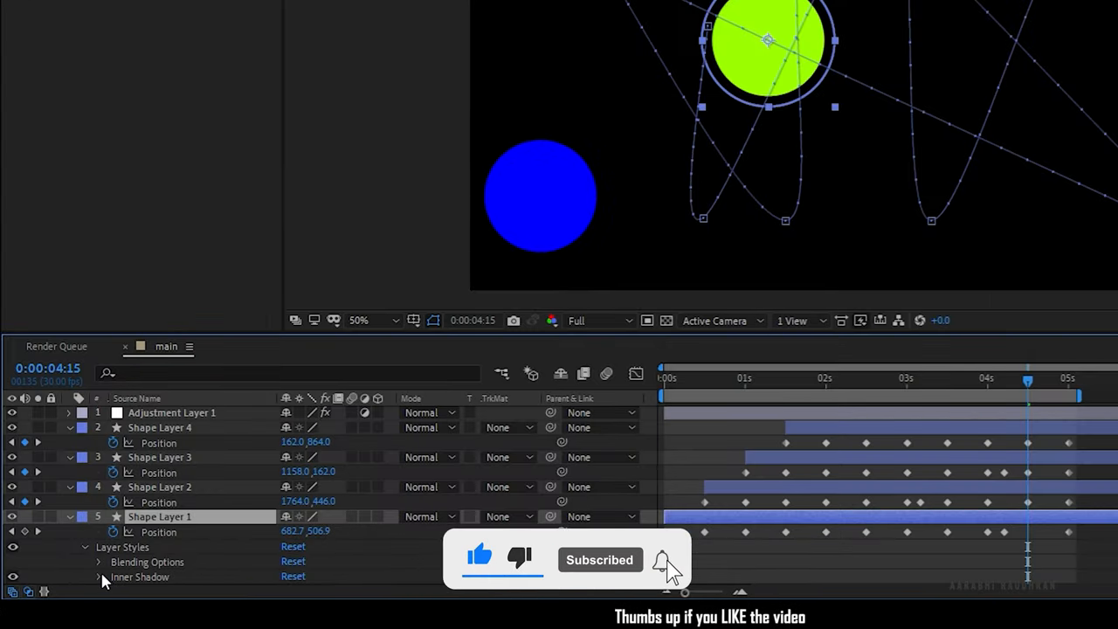
left_click(98, 576)
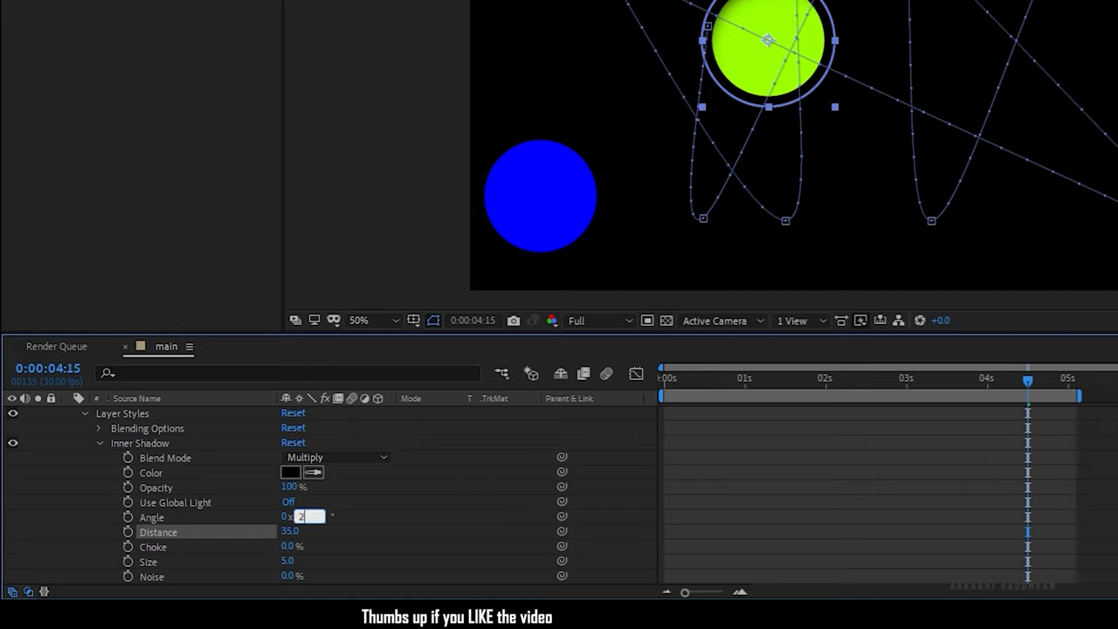
type("27")
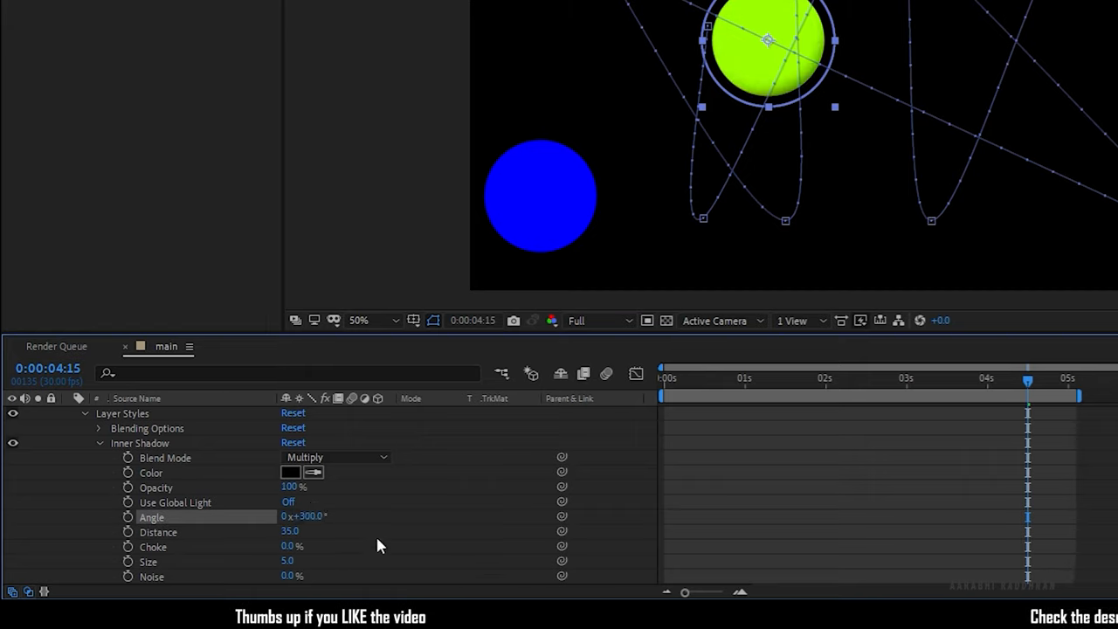
left_click(288, 562)
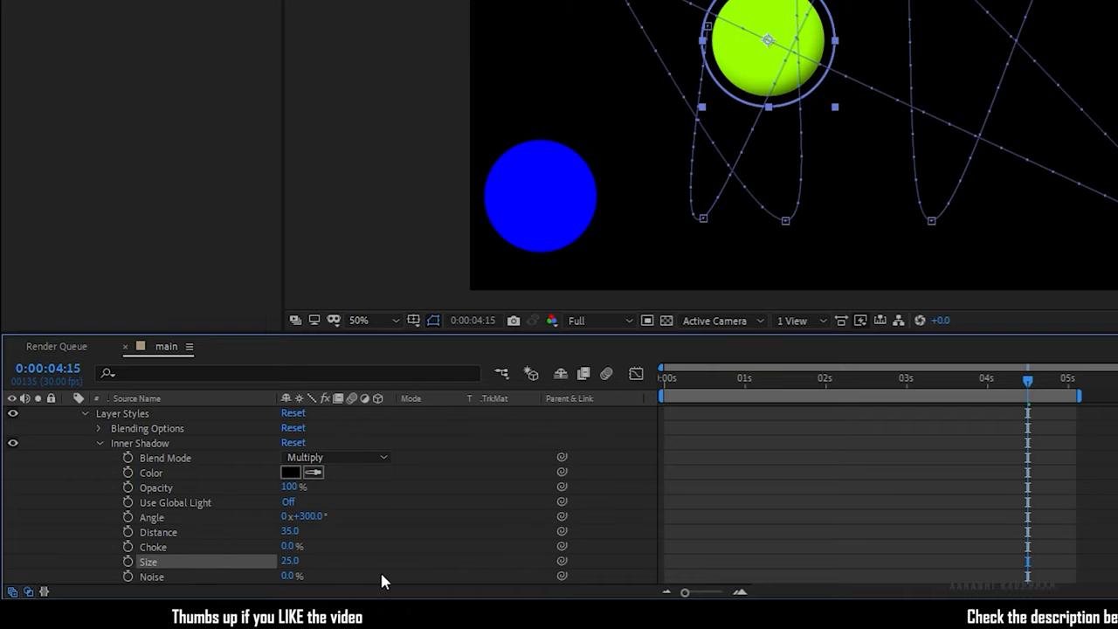
double_click(290, 562)
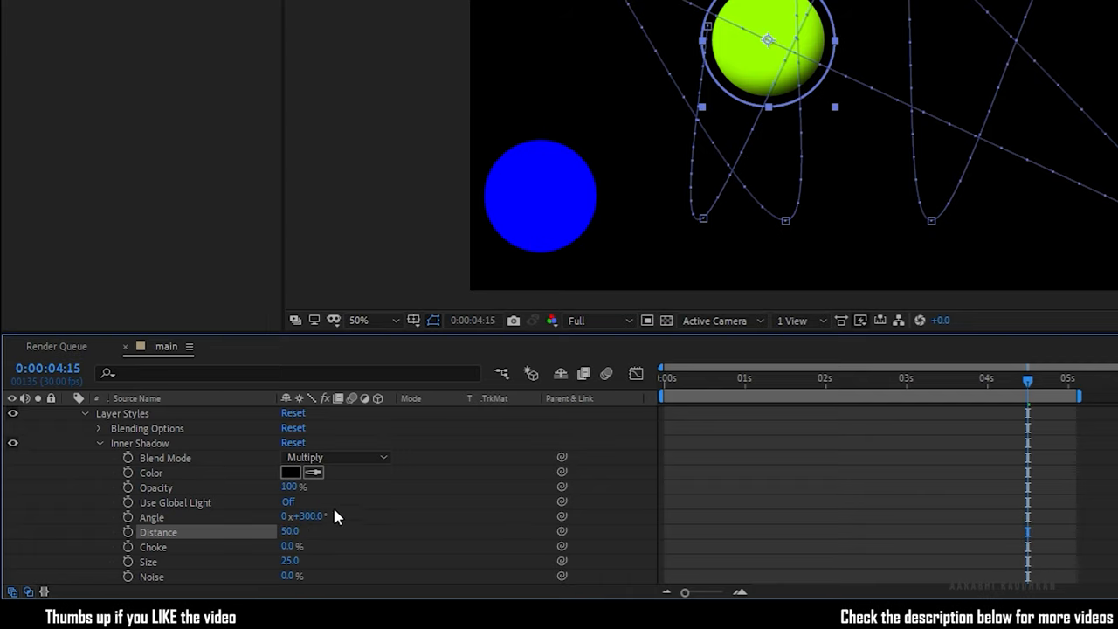
left_click(290, 562)
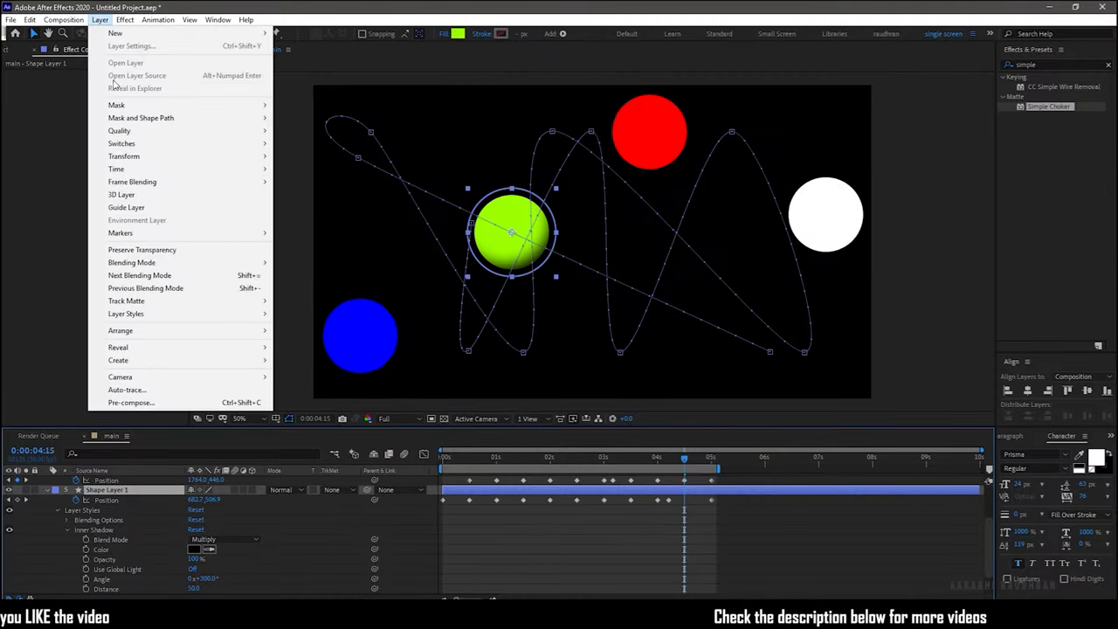
mouse_move(178, 206)
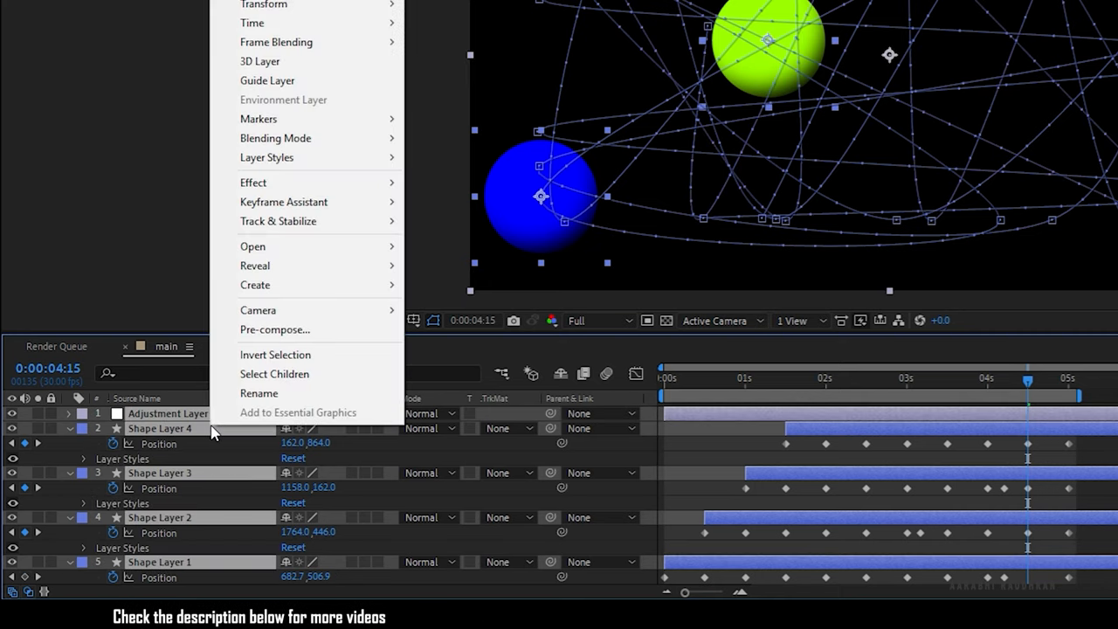
- Pre-compose the four shadowed circle layers into a new 'Pre-comp' composition
left_click(274, 328)
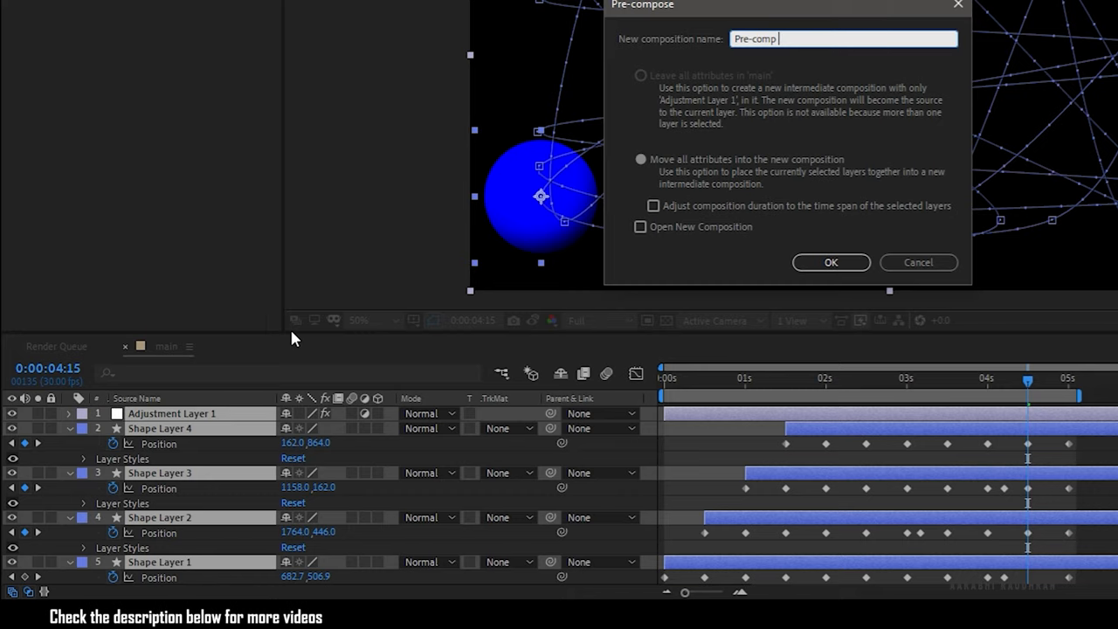
left_click(830, 262)
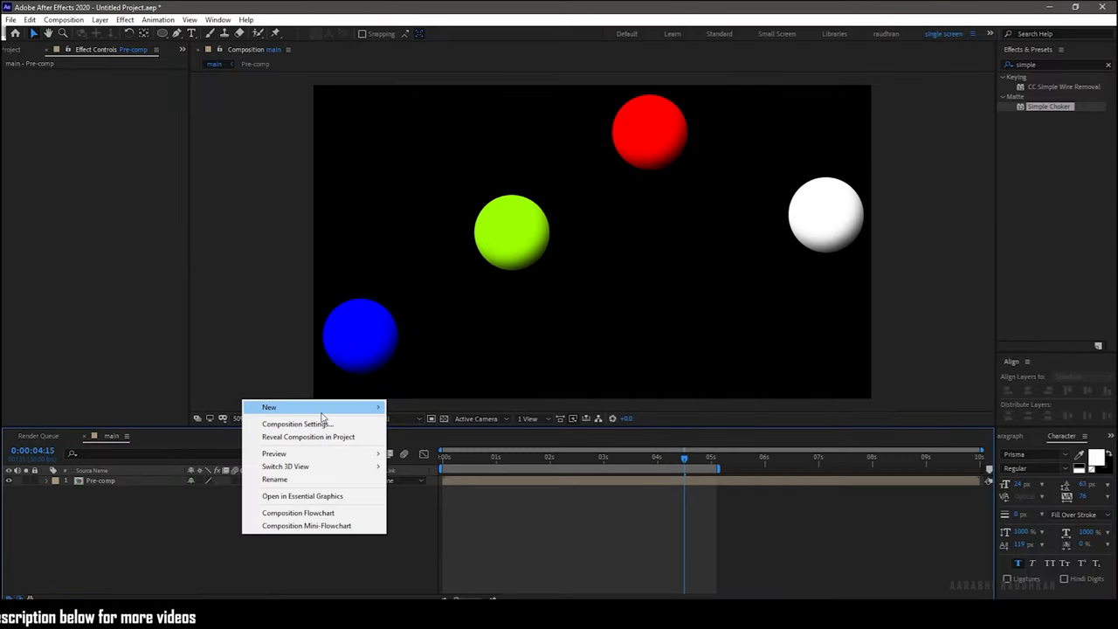
- Add a white solid with a radial Gradient Ramp giving a dark blue glow to black
left_click(269, 407)
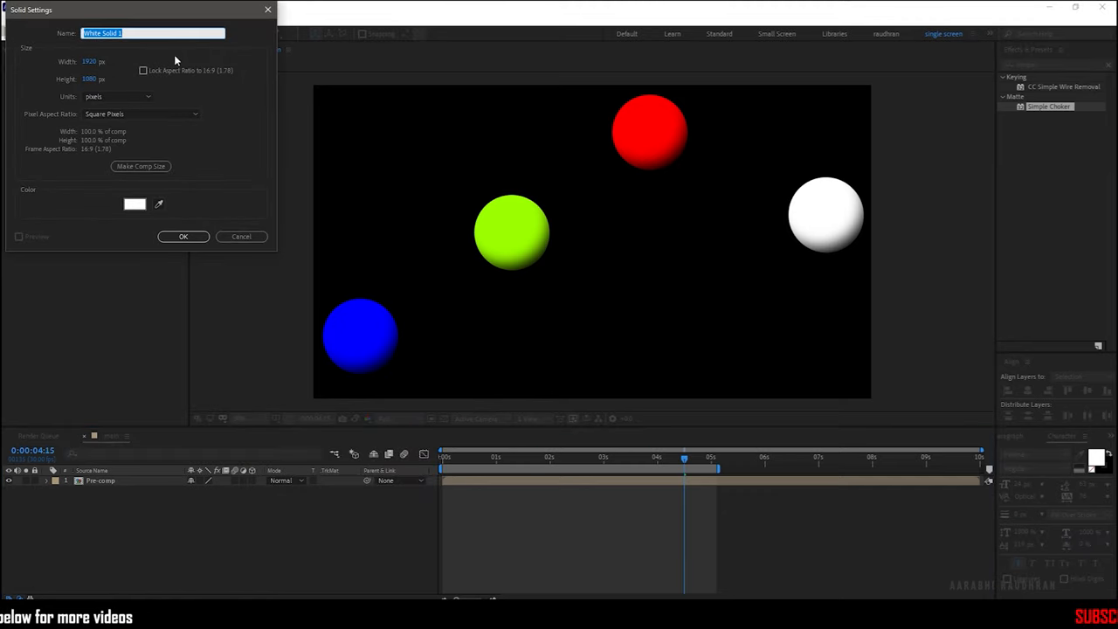
left_click(183, 236)
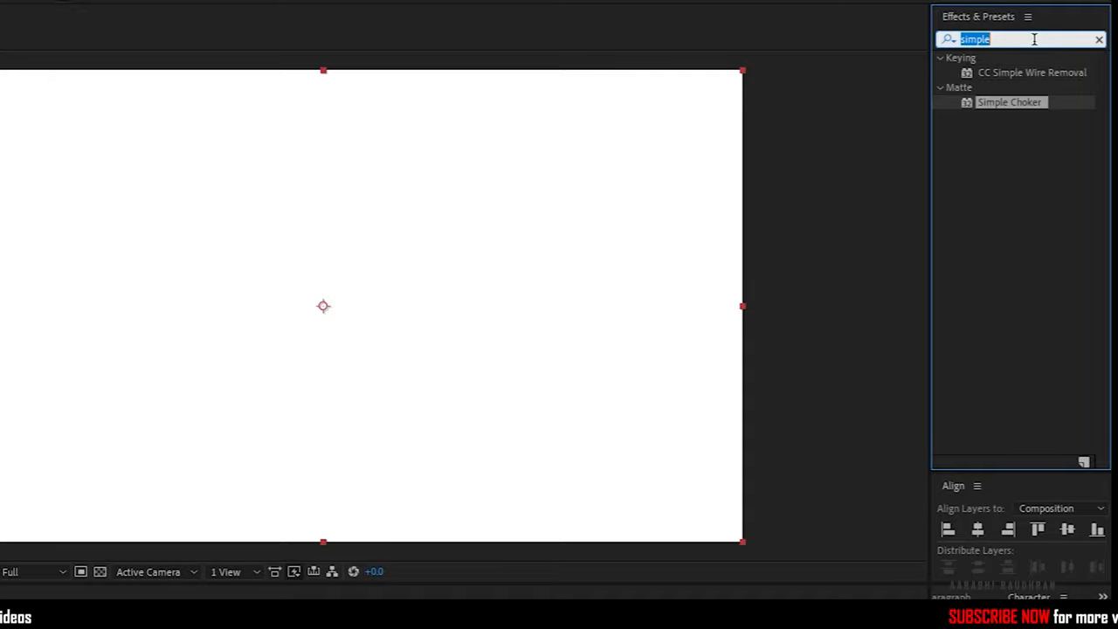
type("ramp")
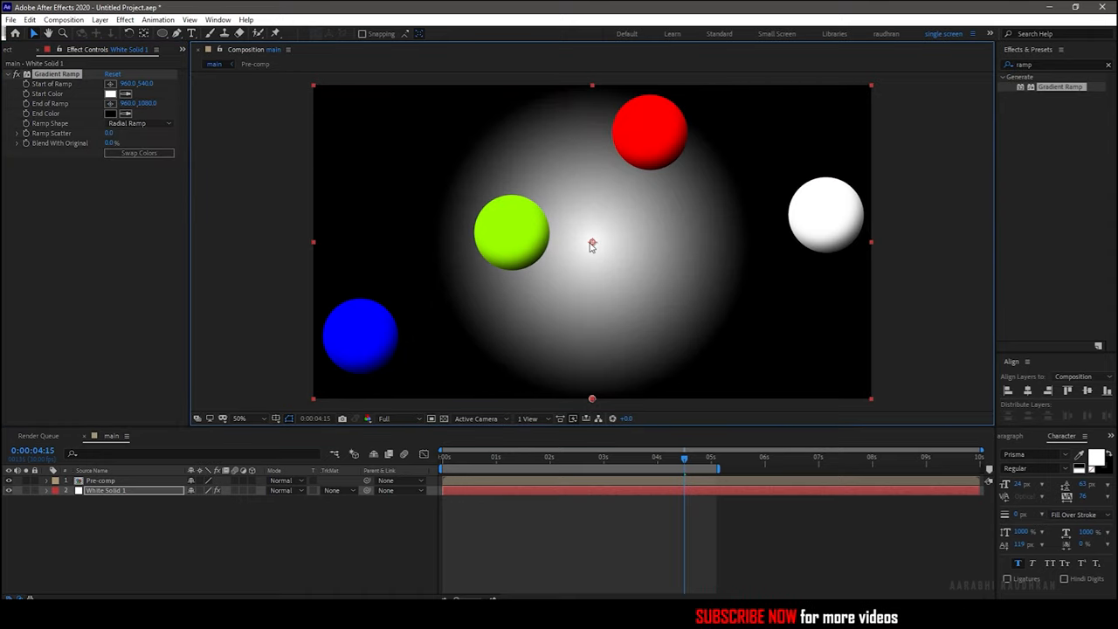
left_click(110, 94)
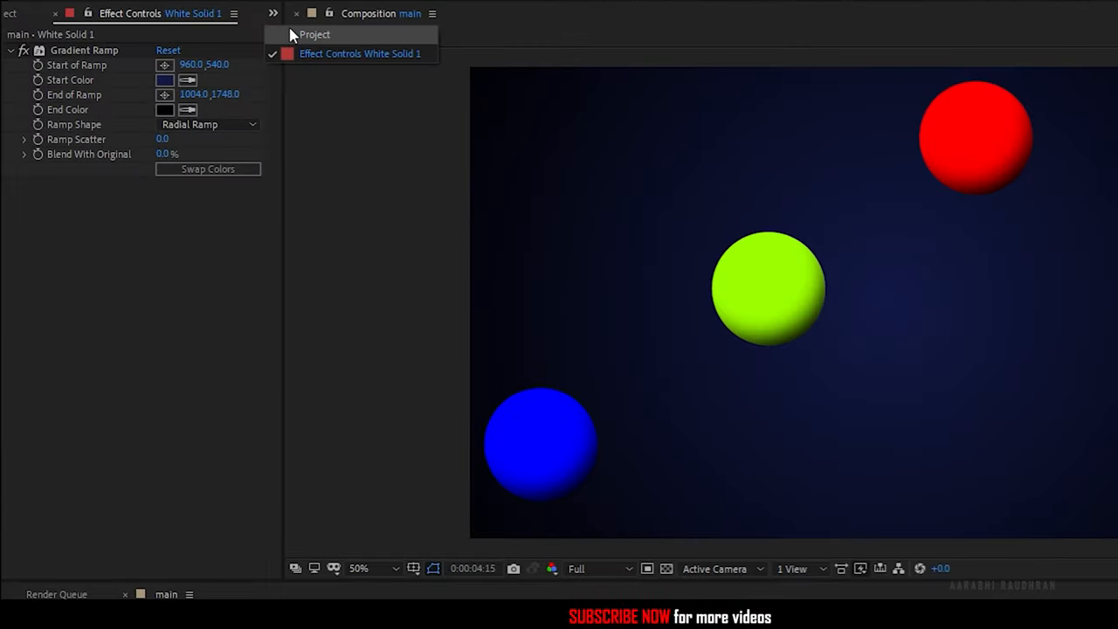
- Duplicate Pre-comp in the Project panel and layer a copy into main
left_click(315, 35)
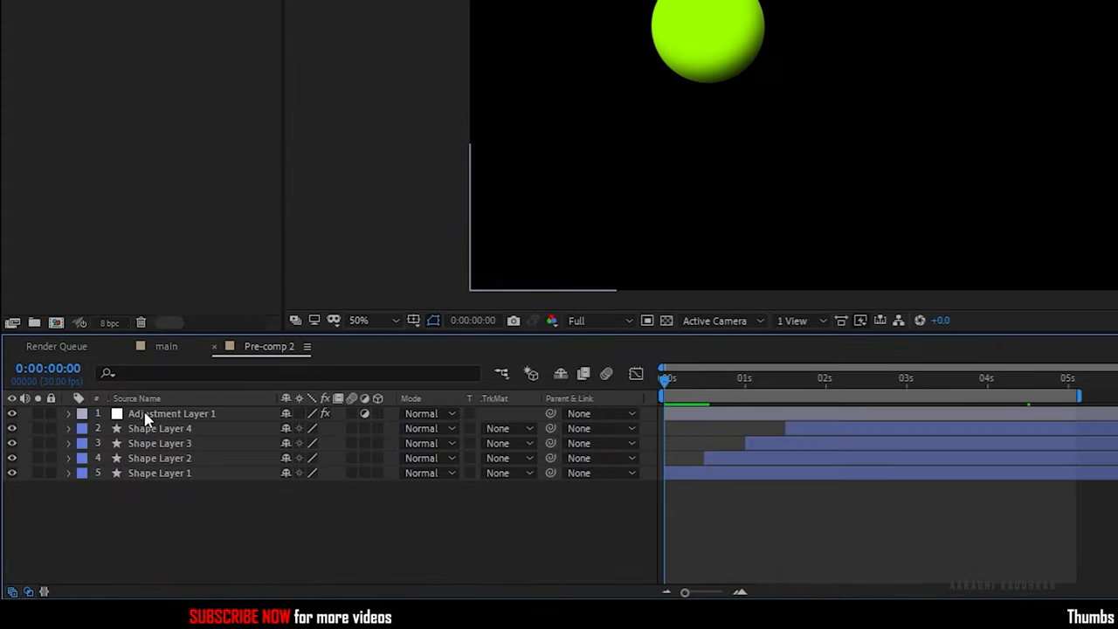
left_click(160, 428)
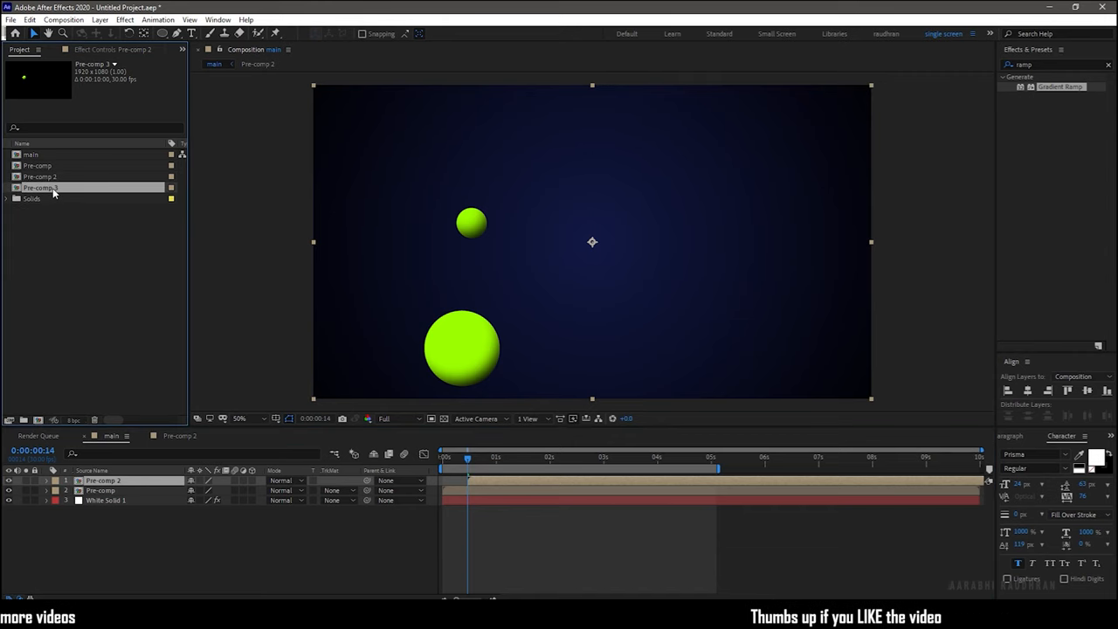
- Scale the shape layers inside Pre-comp 3 to 75% and return to main
double_click(42, 187)
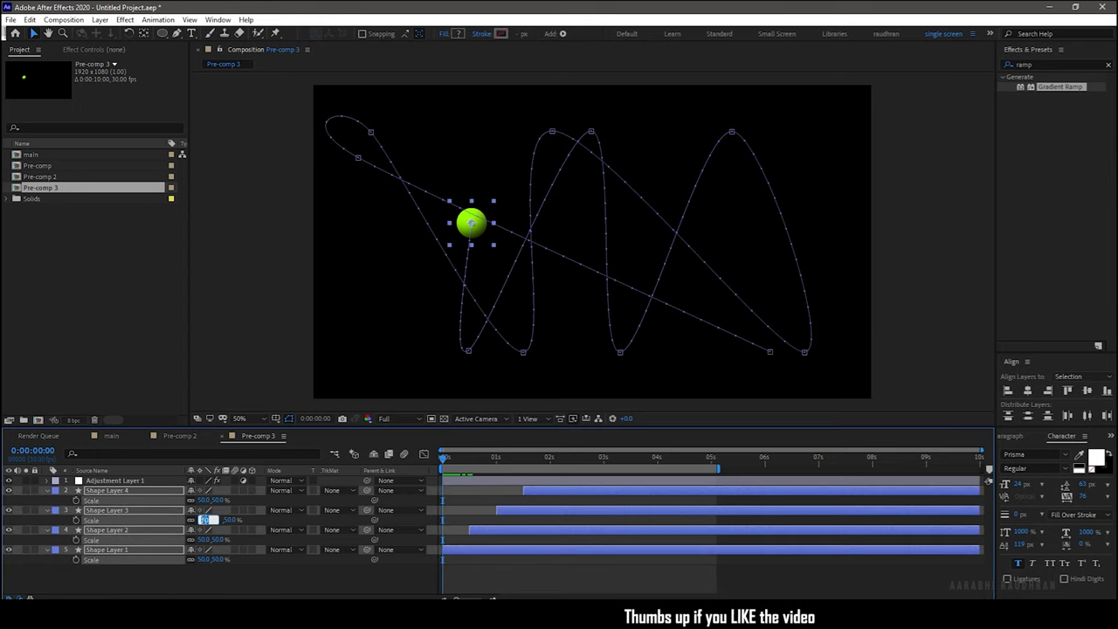
type("75")
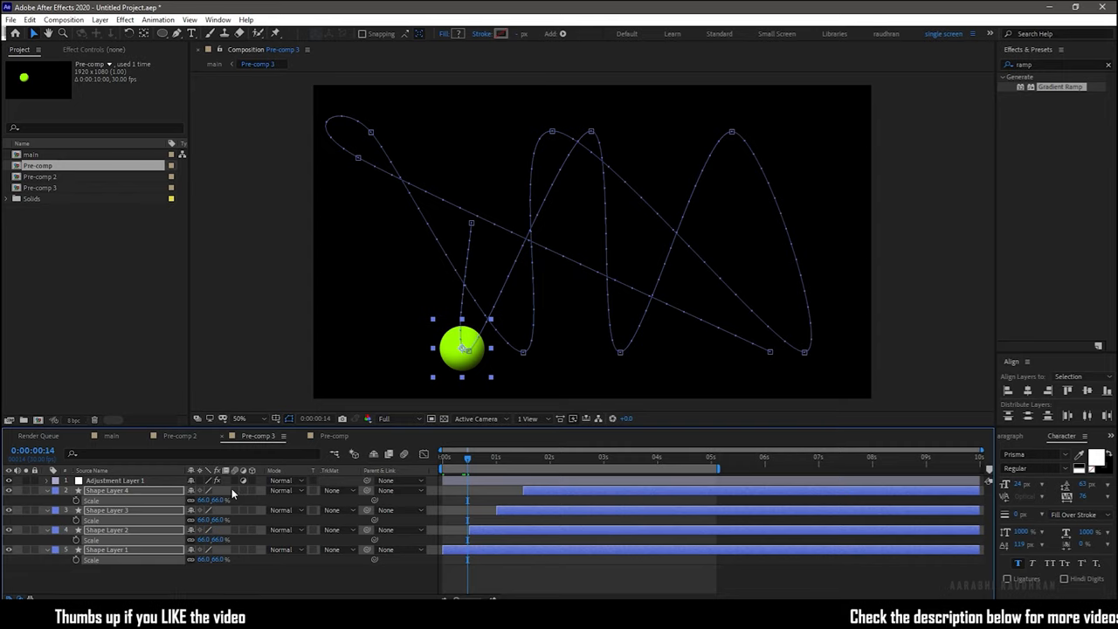
left_click(180, 436)
type("hue")
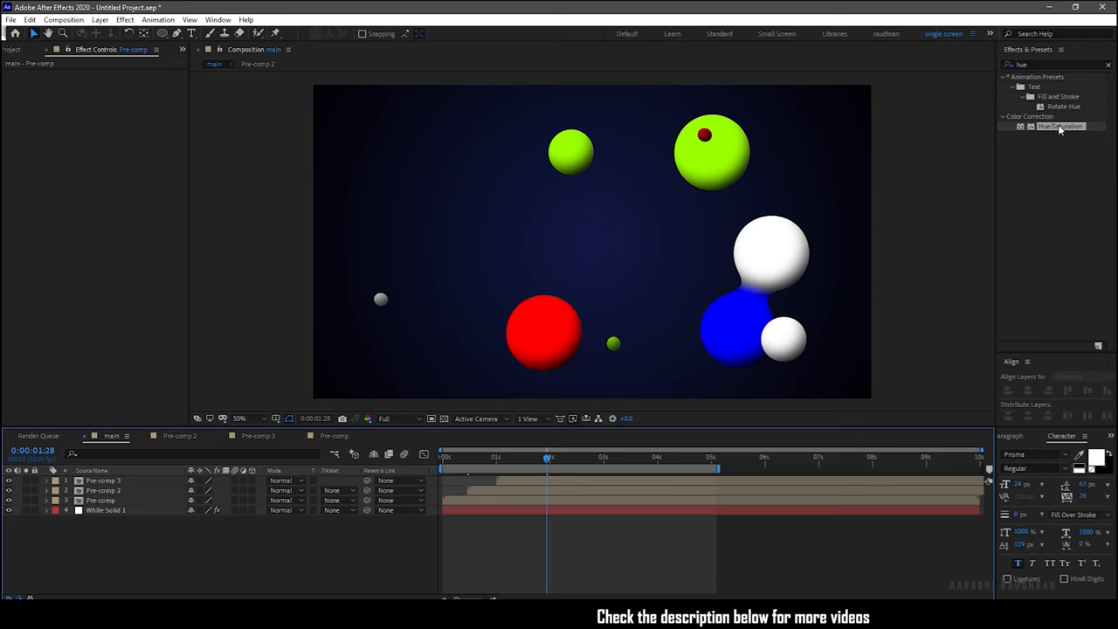
- Apply a Hue/Saturation effect to the Pre-comp 2 layer in main
left_click(103, 489)
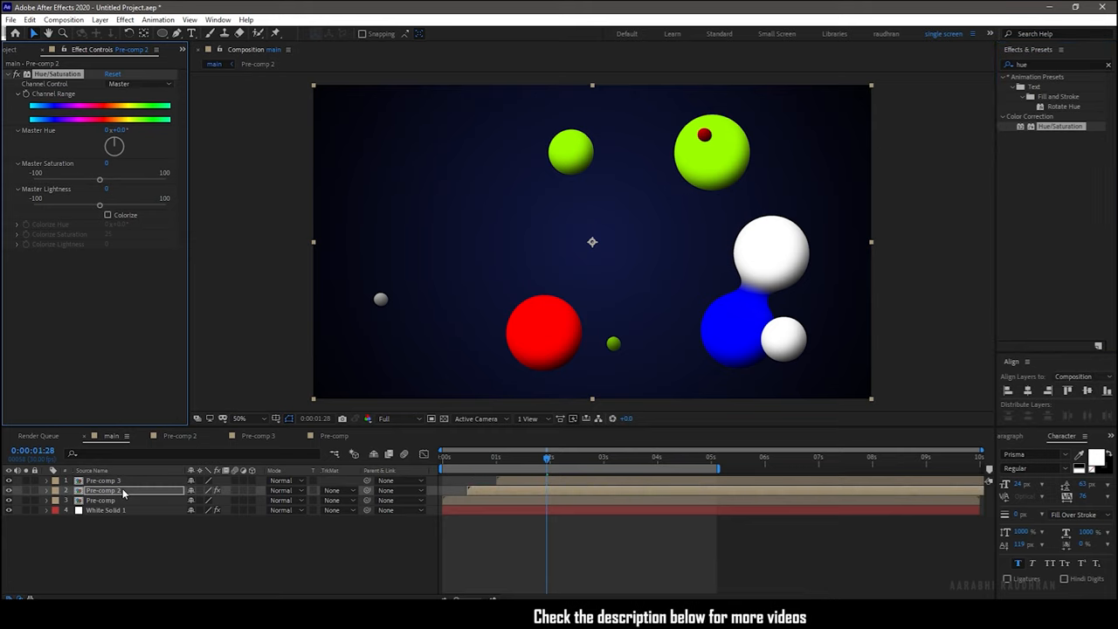